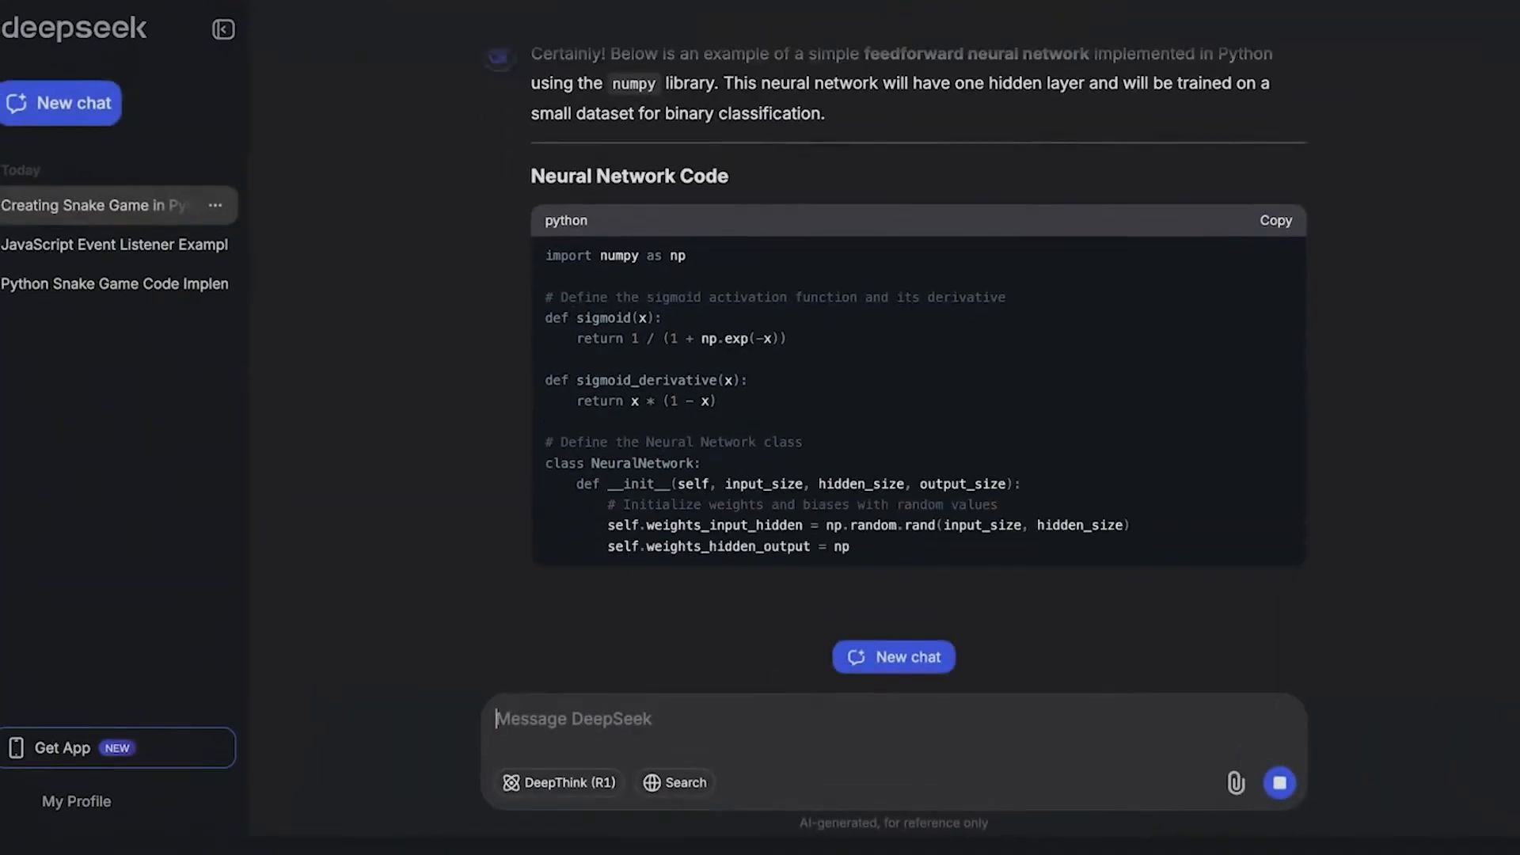
pyautogui.scroll(-3)
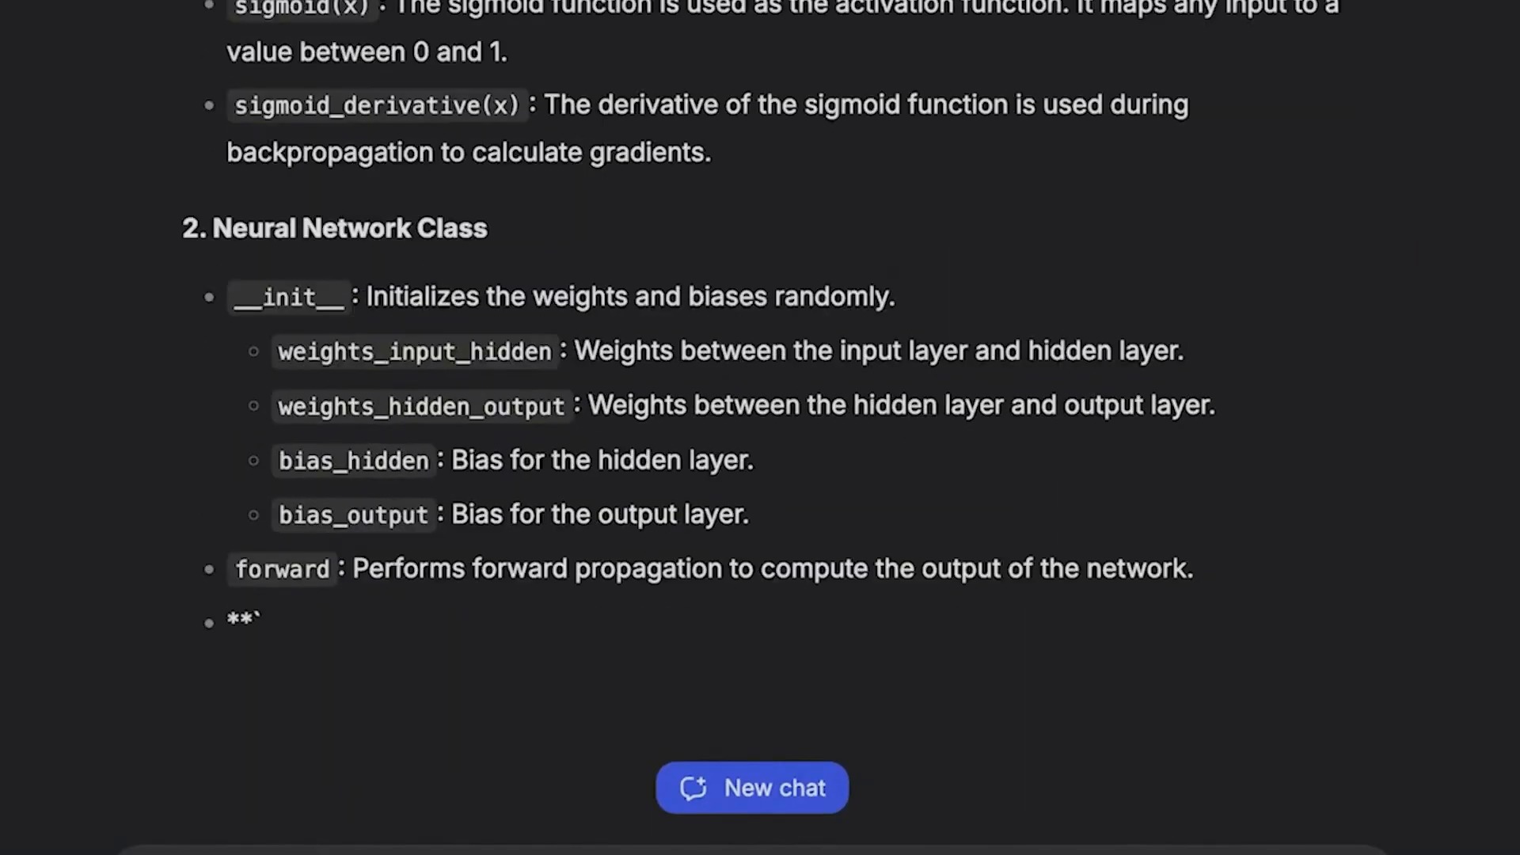